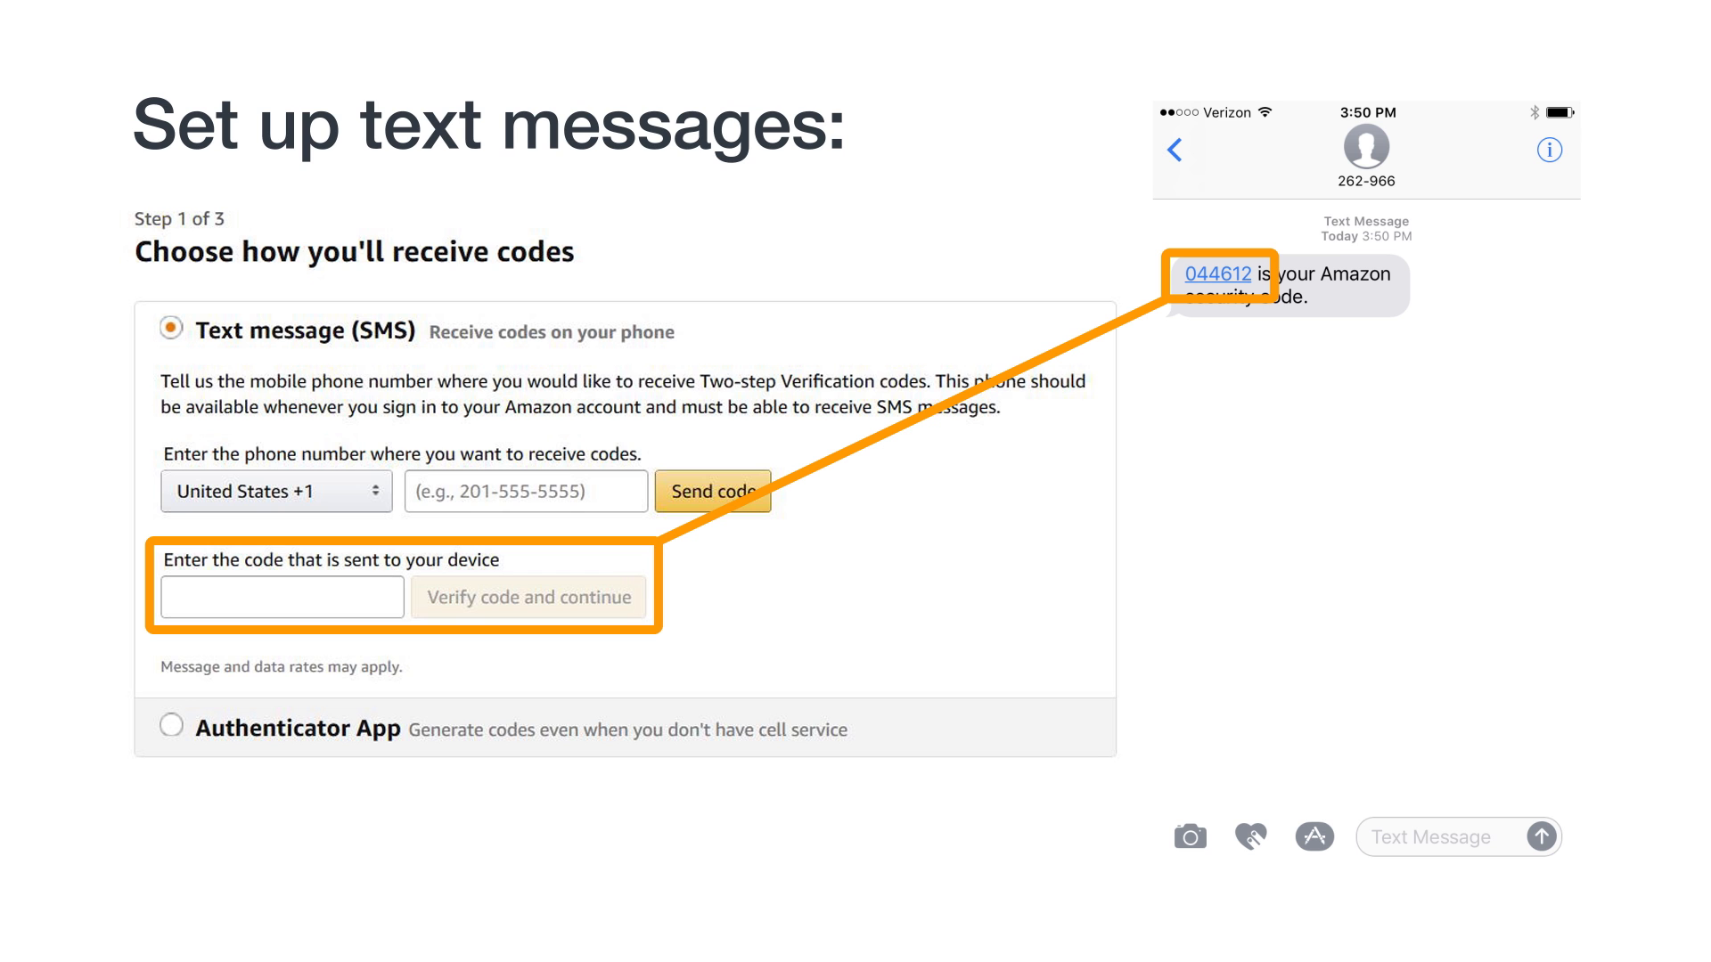
# Advance to the slide with the Authenticator App option selected and its barcode shown.
pyautogui.click(171, 725)
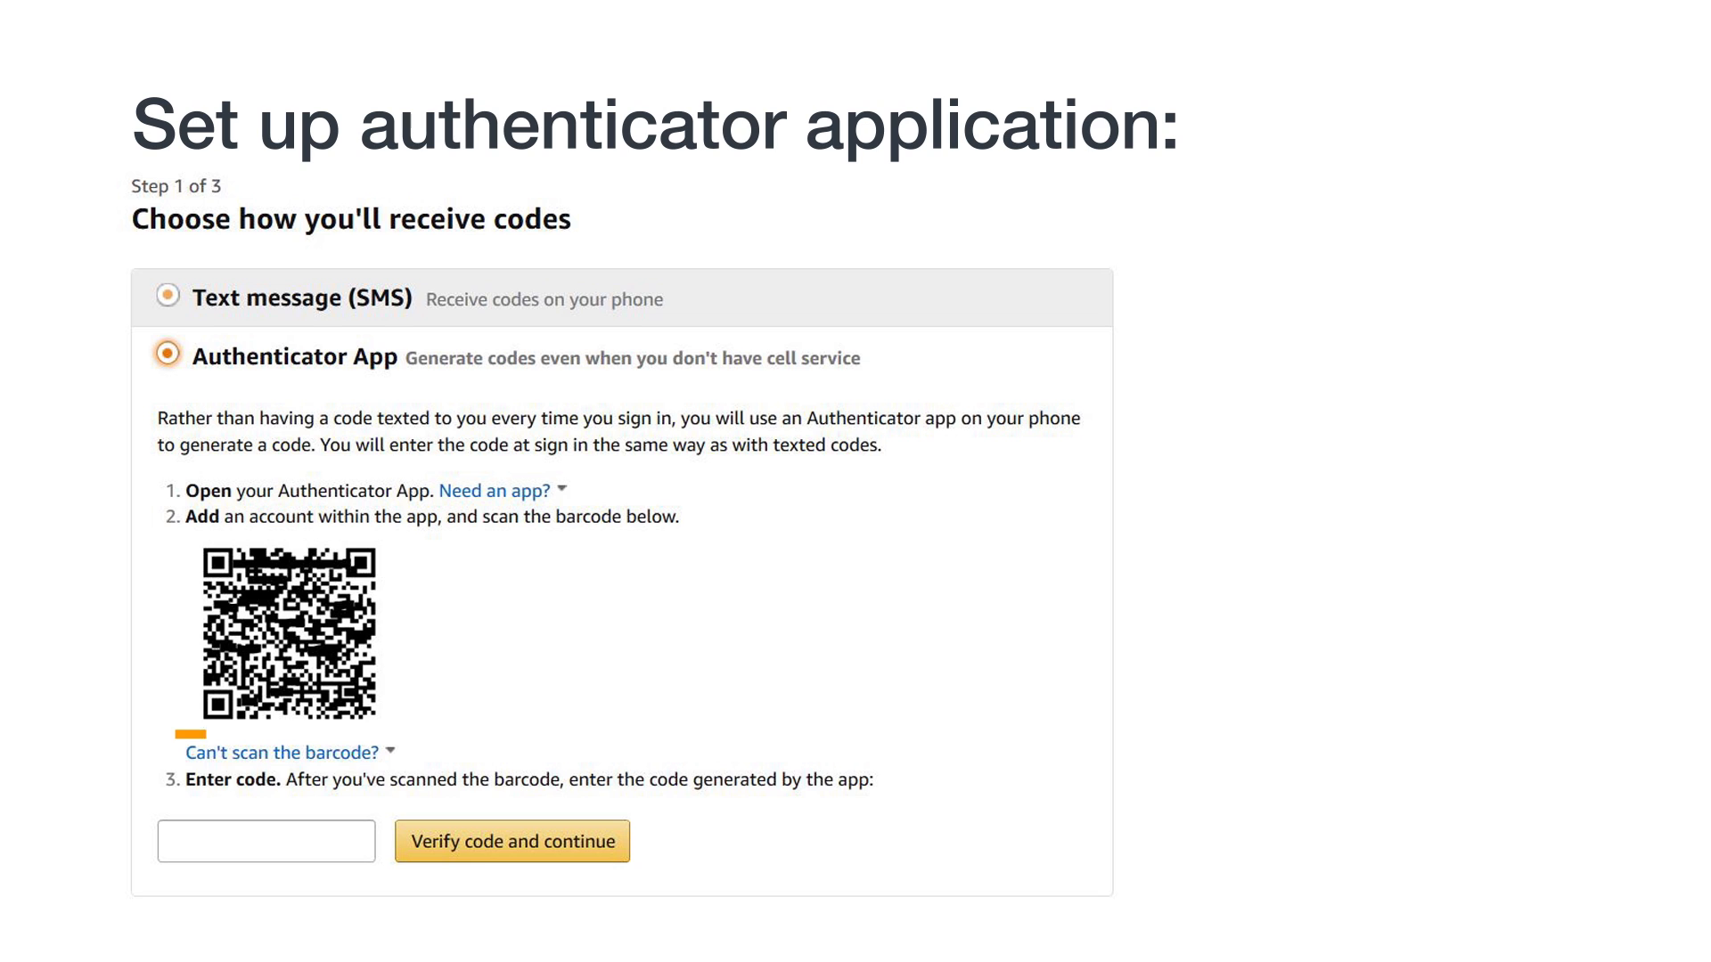
pyautogui.click(279, 752)
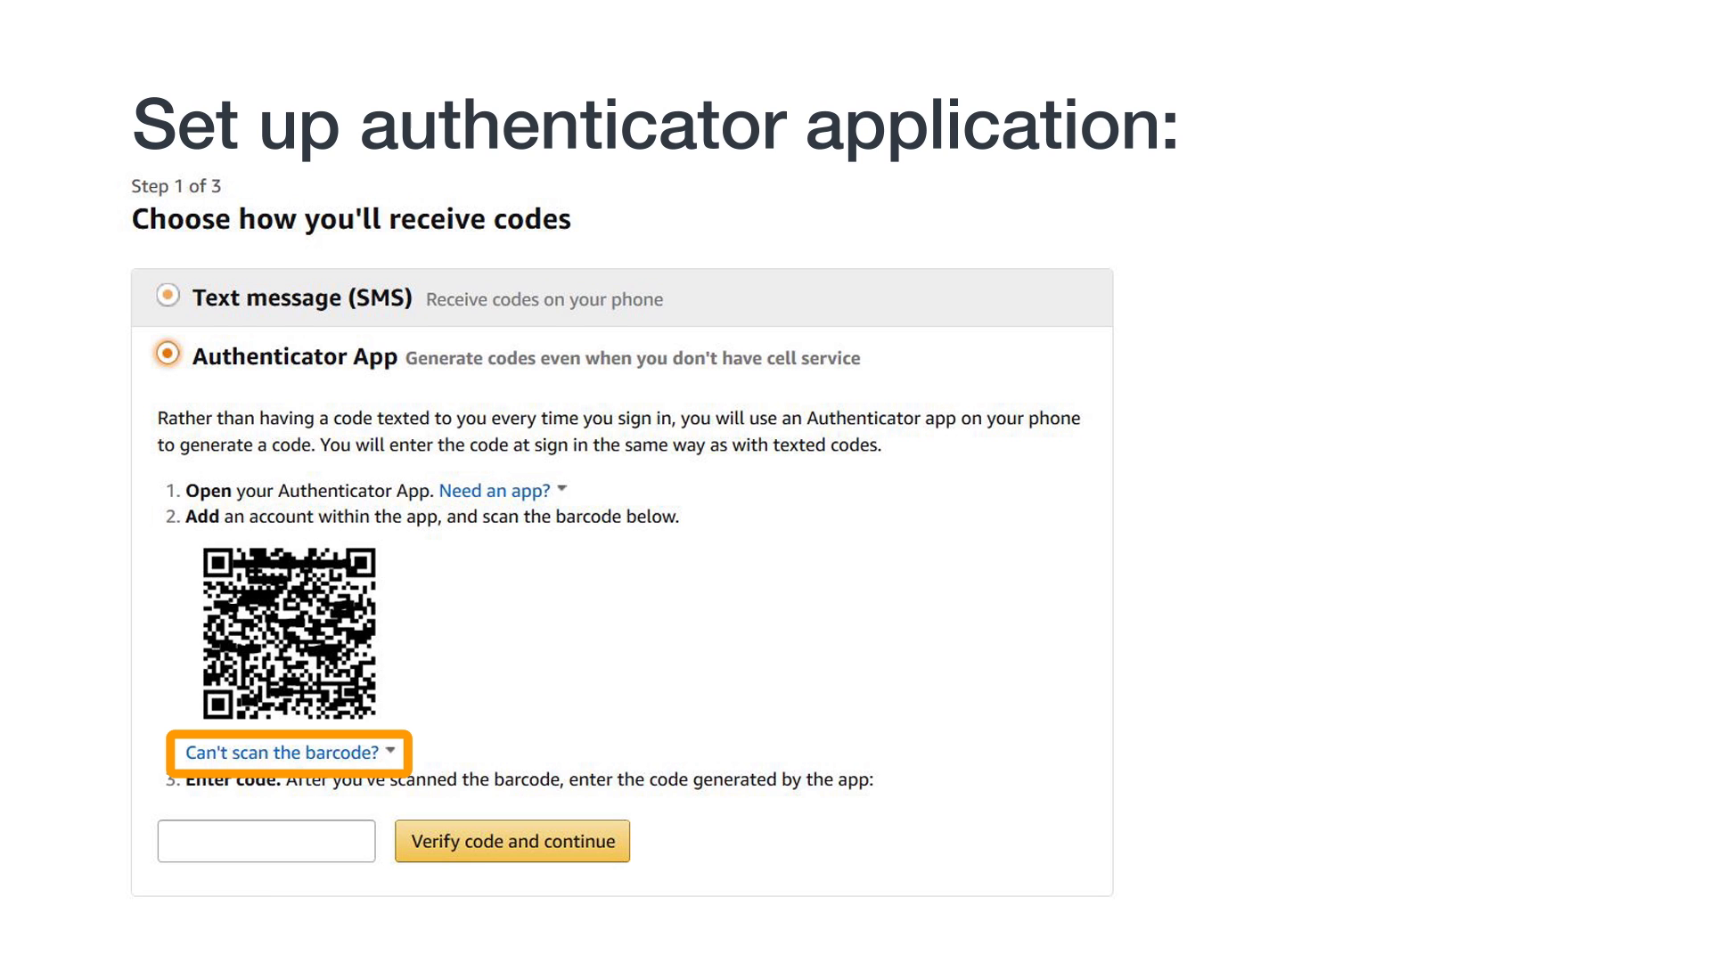
pyautogui.click(278, 752)
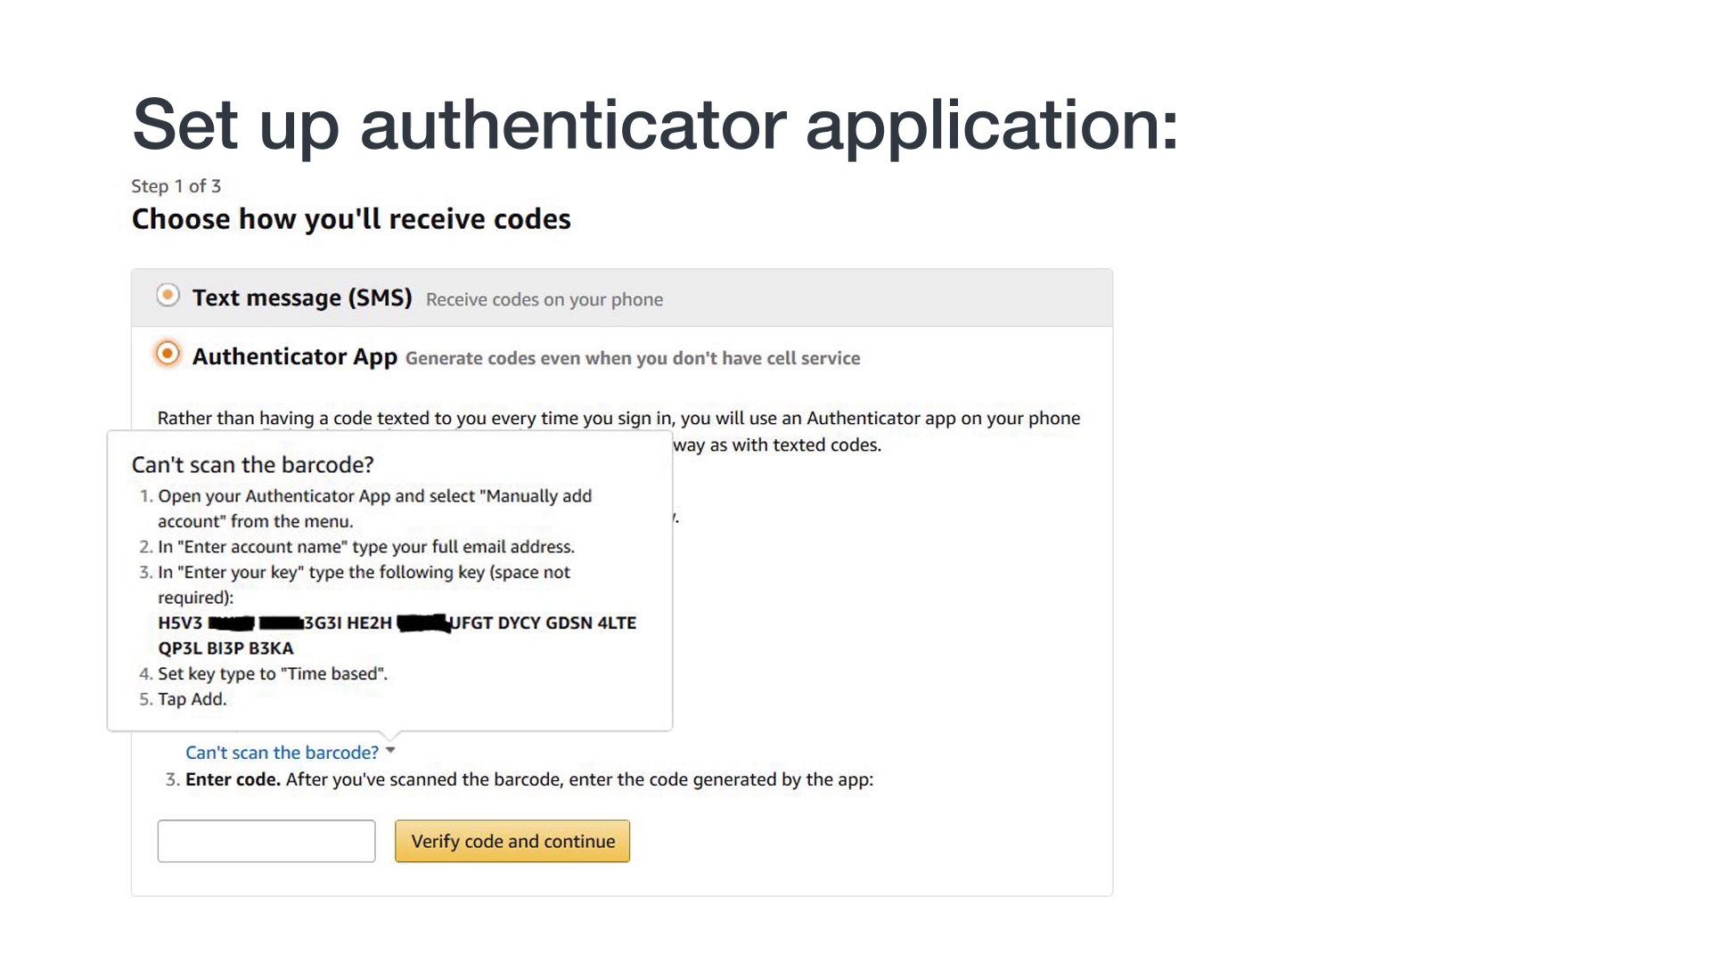
pyautogui.click(280, 752)
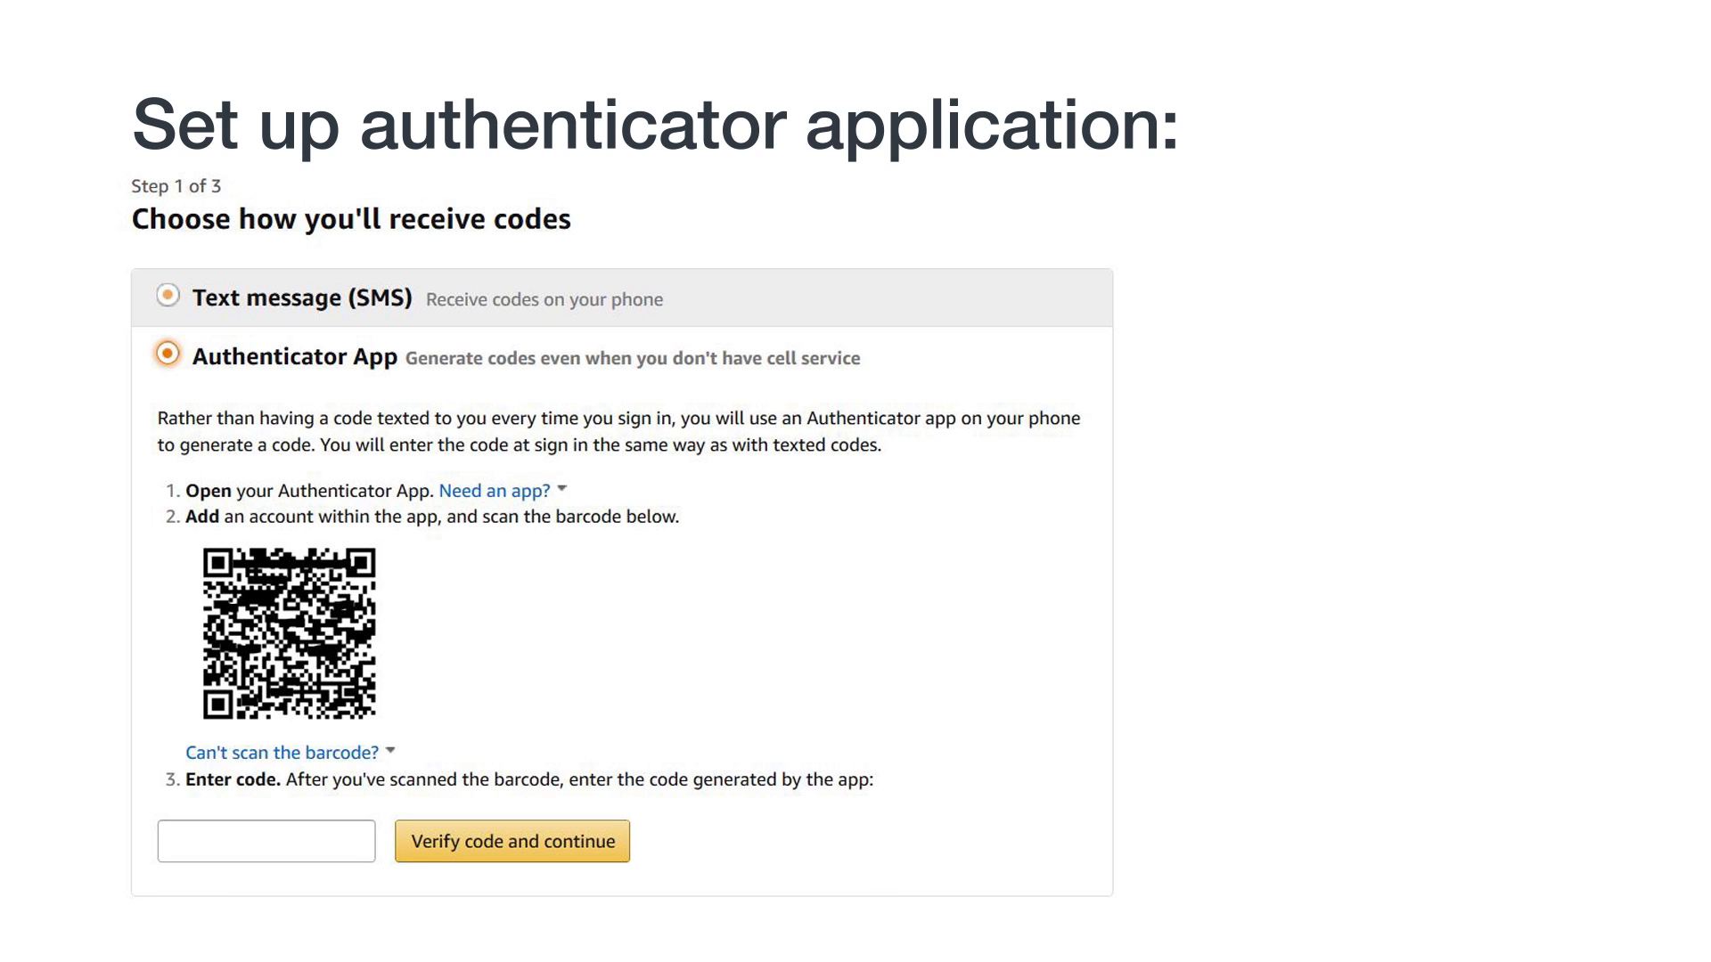
# Advance to the 'Add a backup method' slide with Phone number and Voice call selected.
pyautogui.click(512, 840)
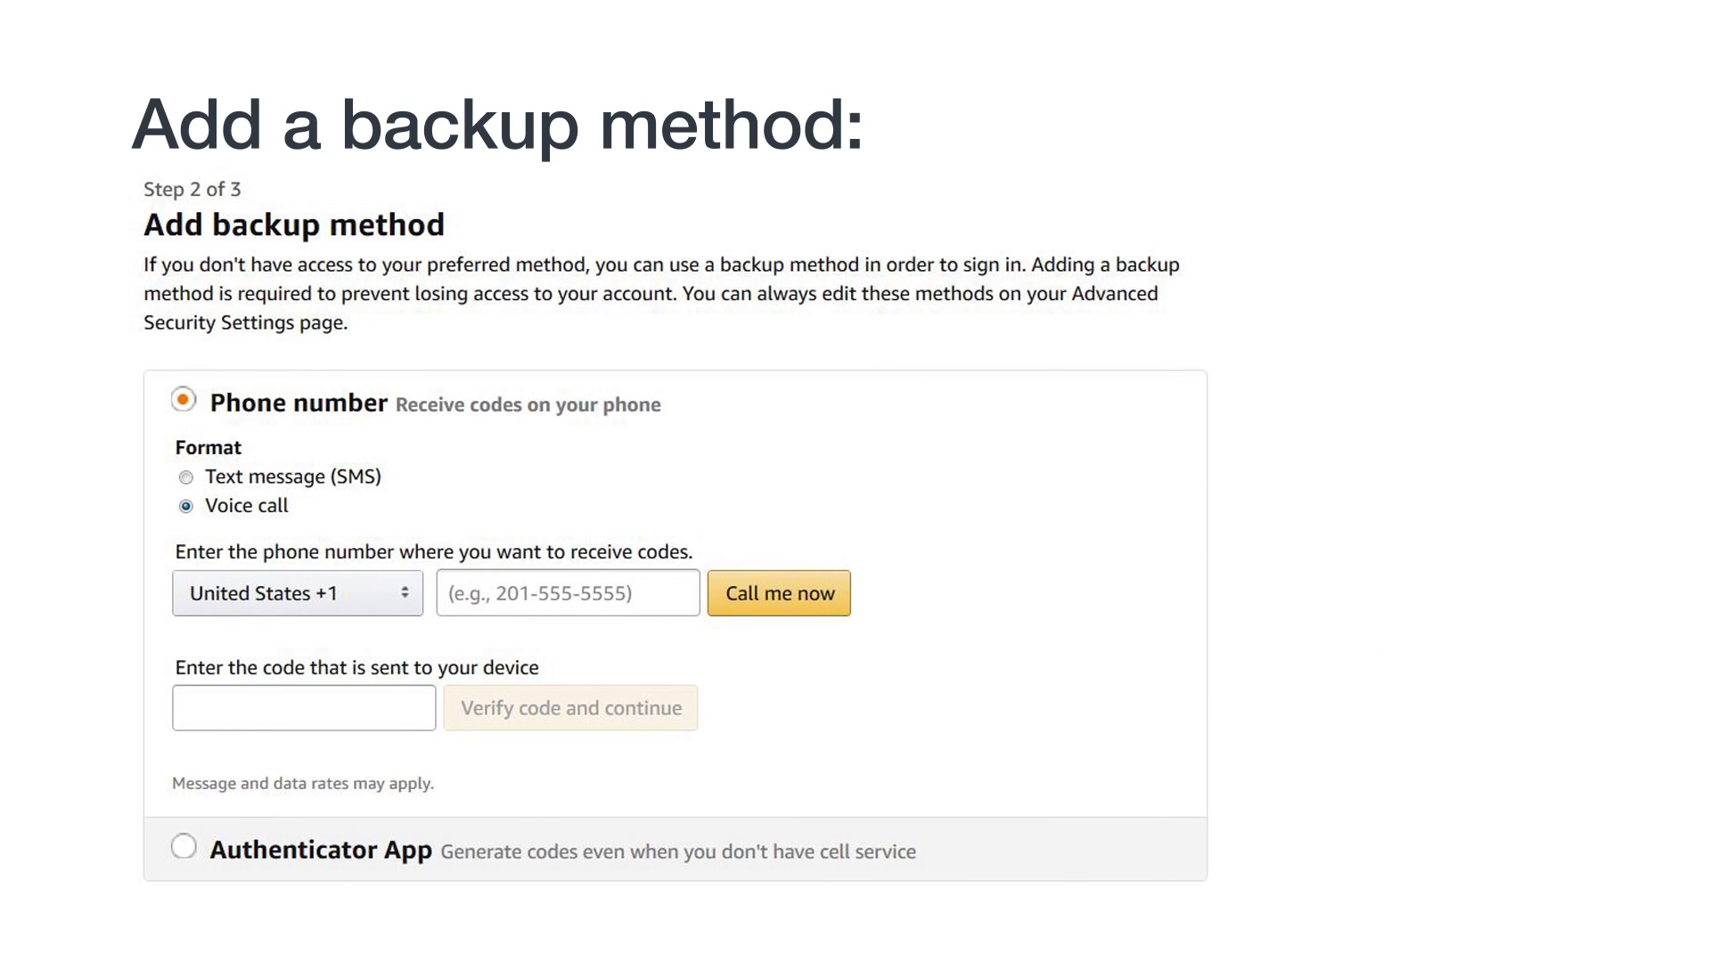
# Advance to the Step 3 of 3 'Almost done...' page on alternate sign-in and skipping codes.
pyautogui.click(187, 504)
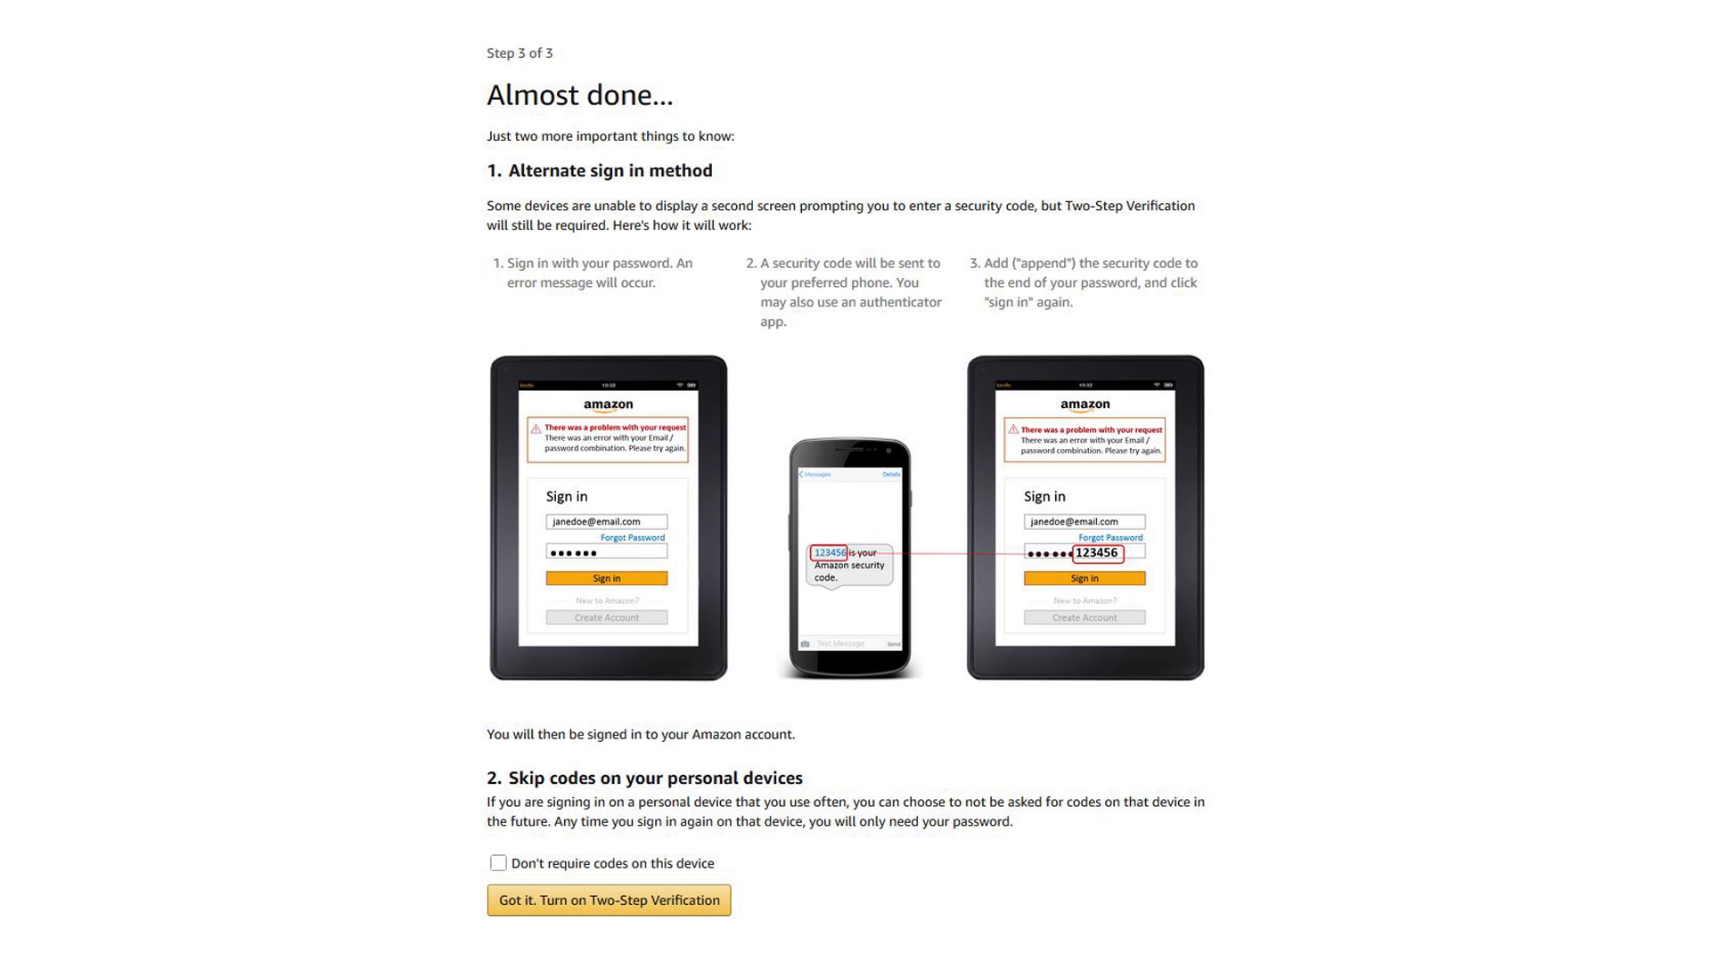
# Confirm 'Got it. Turn on Two-Step Verification' to reach Advanced Security Settings with methods listed.
pyautogui.scroll(-3)
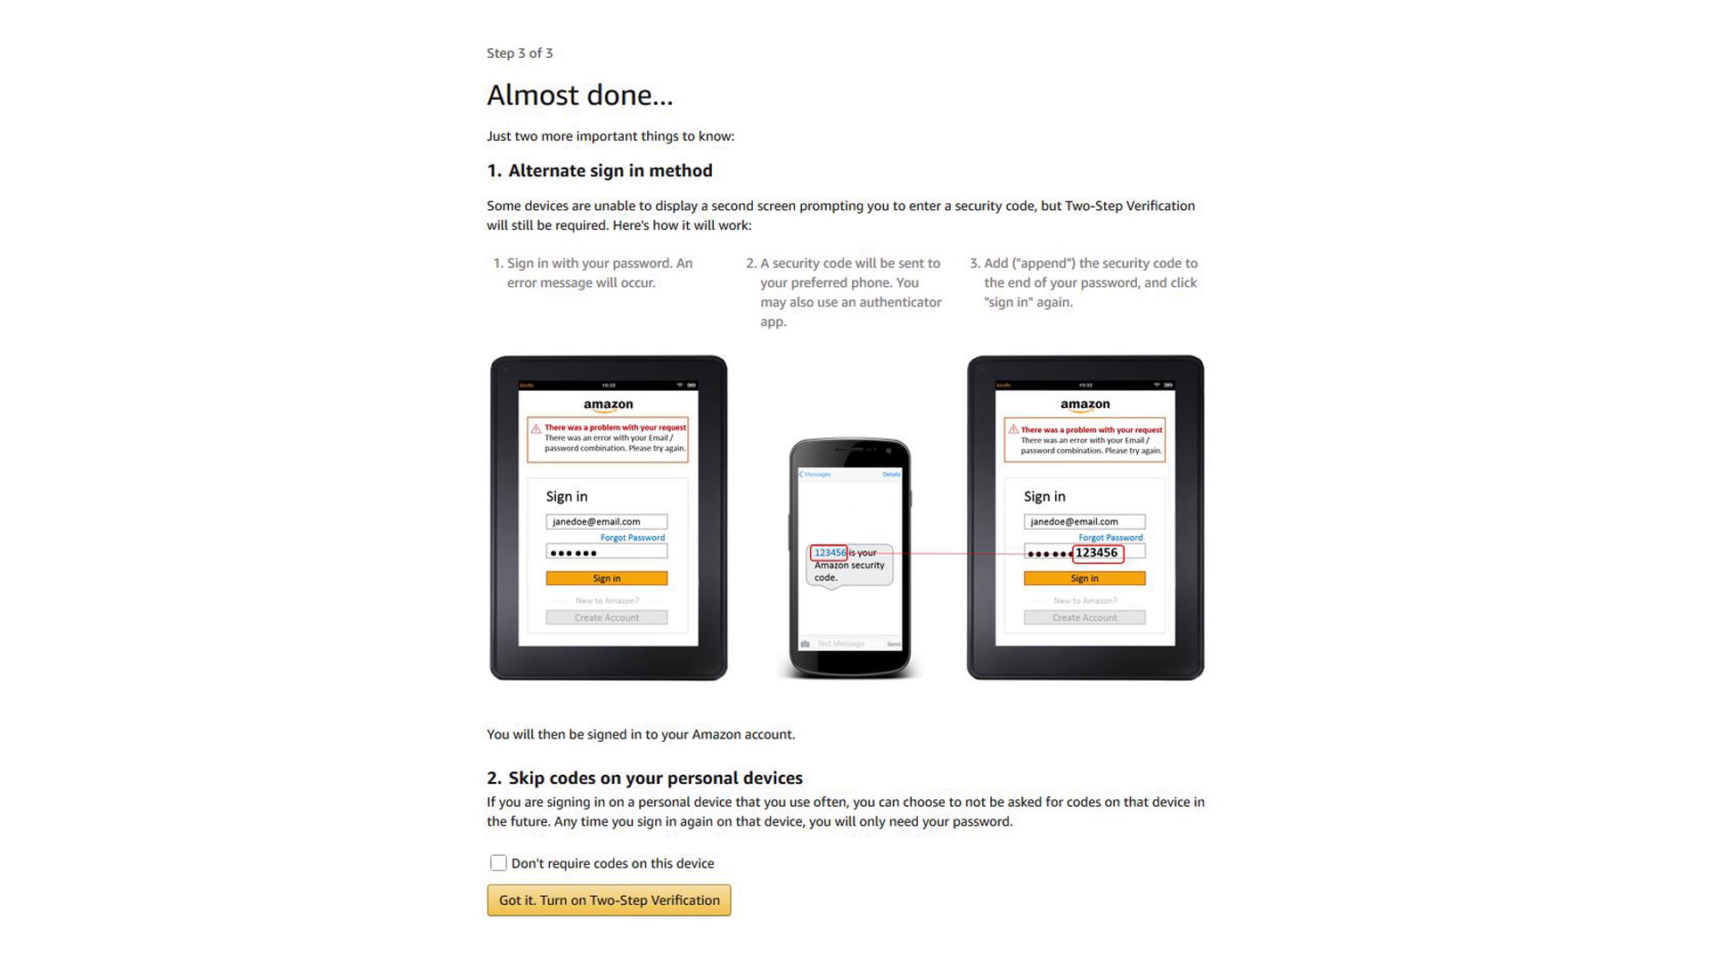
pyautogui.click(607, 900)
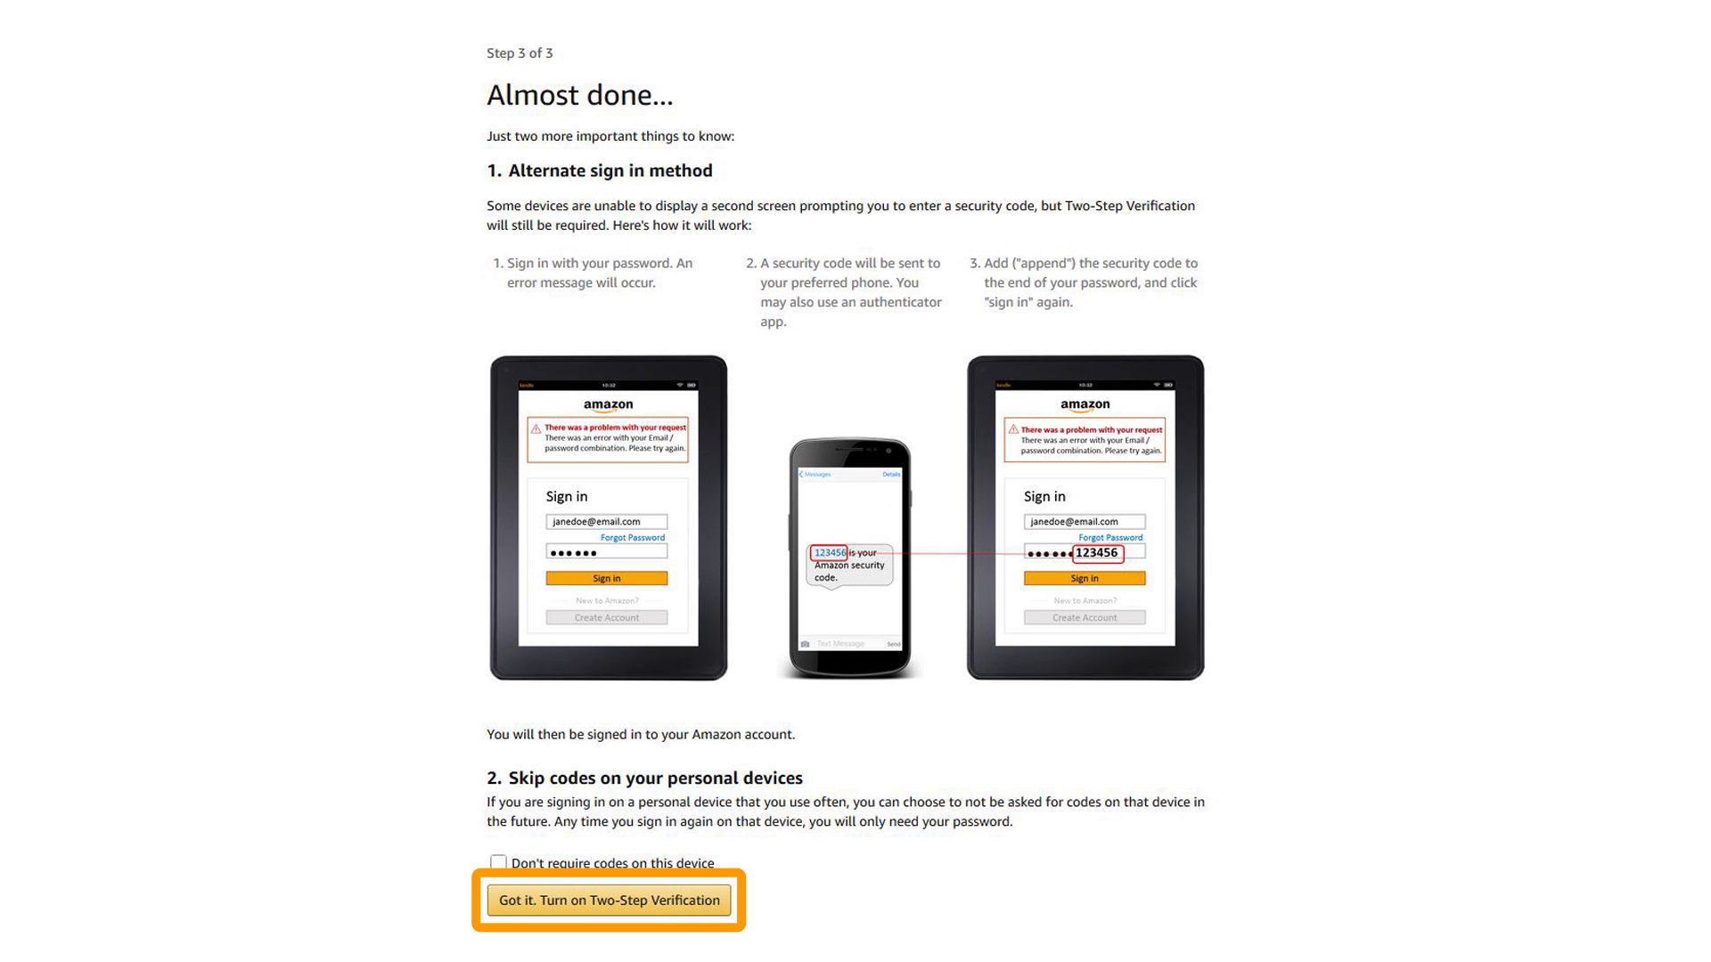
pyautogui.click(608, 900)
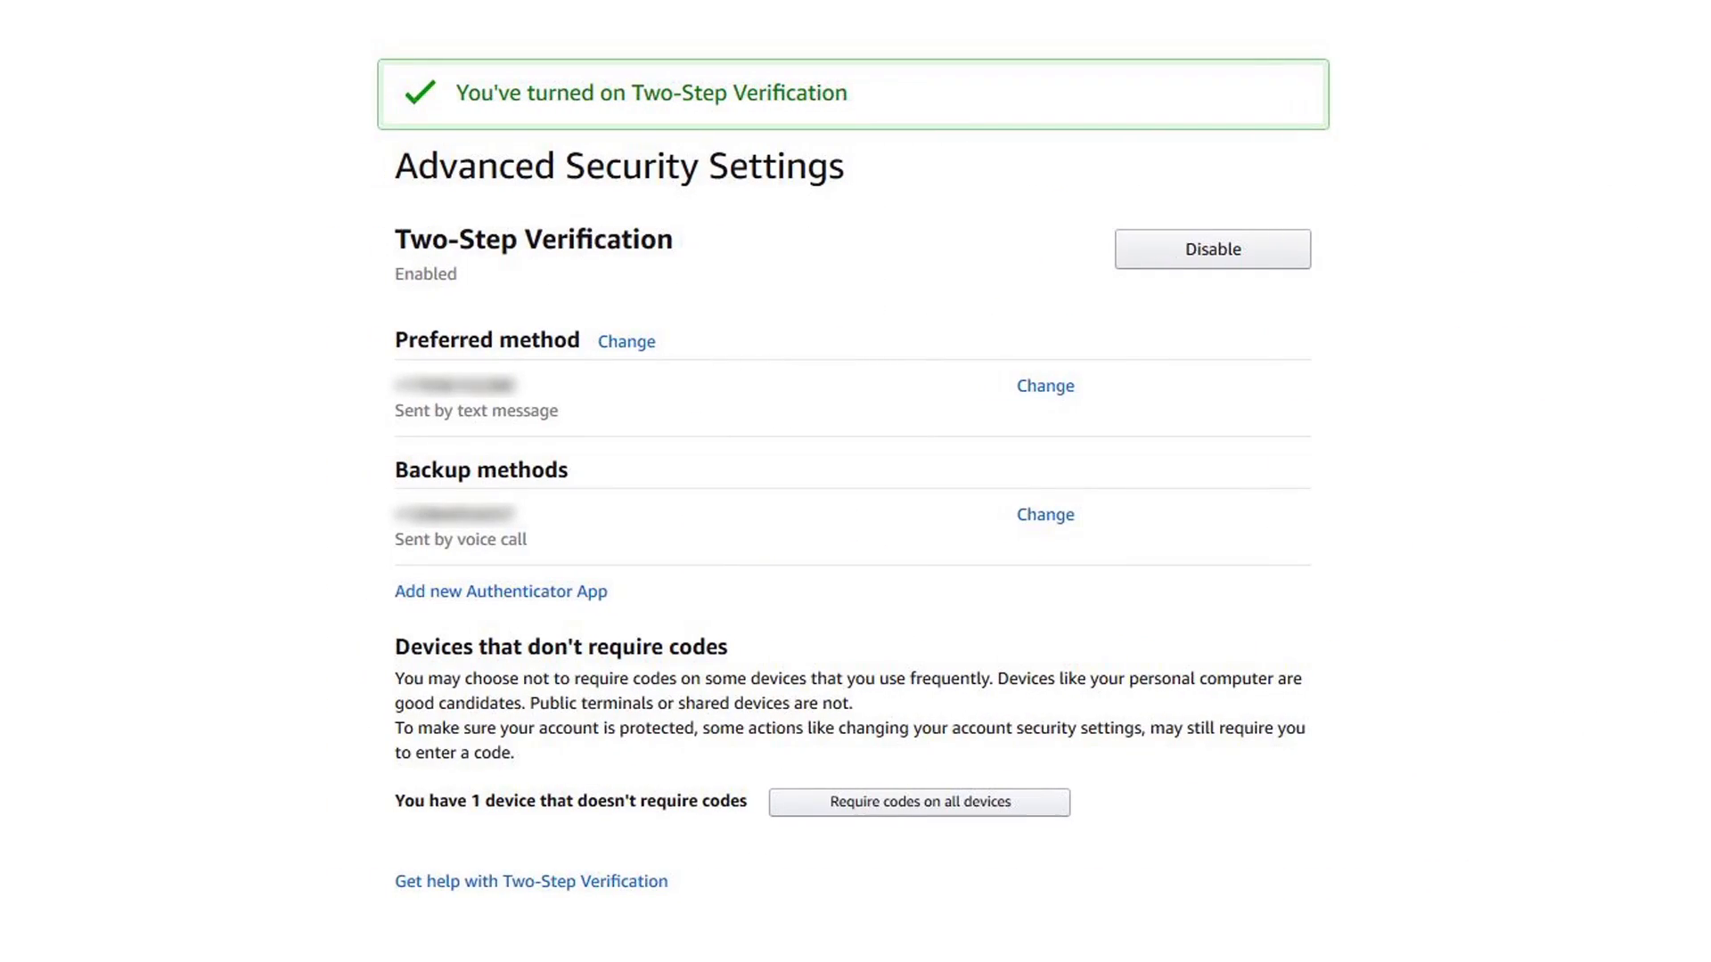